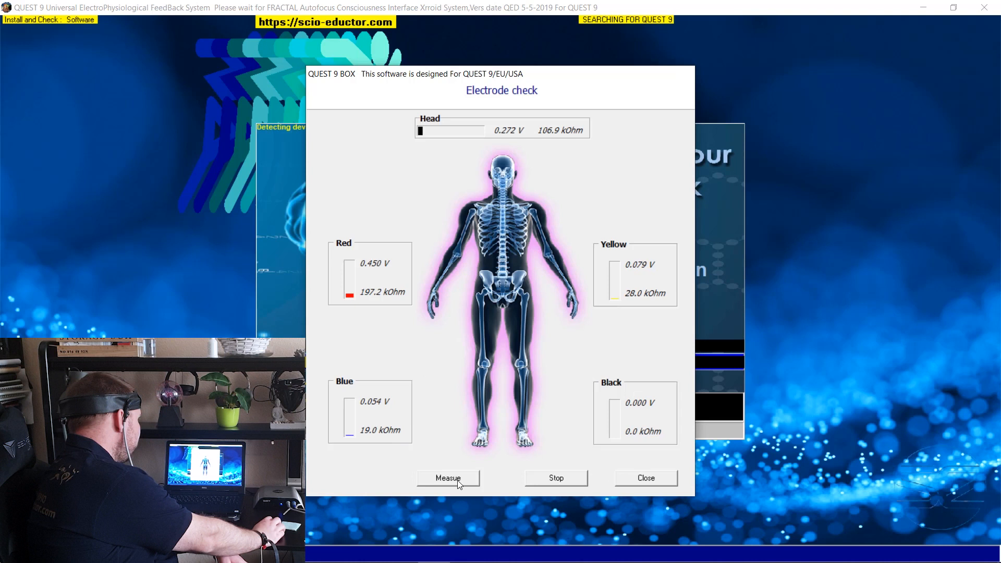
{"action": "left_click", "coordinate": [448, 478]}
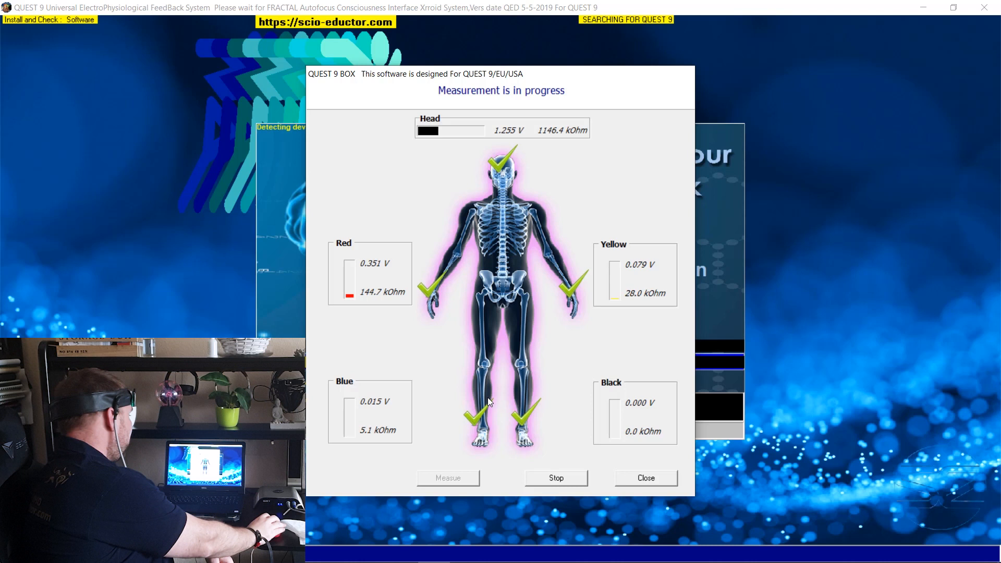
- Stop the running electrode measurement and close the Electrode check dialog
{"action": "left_click", "coordinate": [555, 478]}
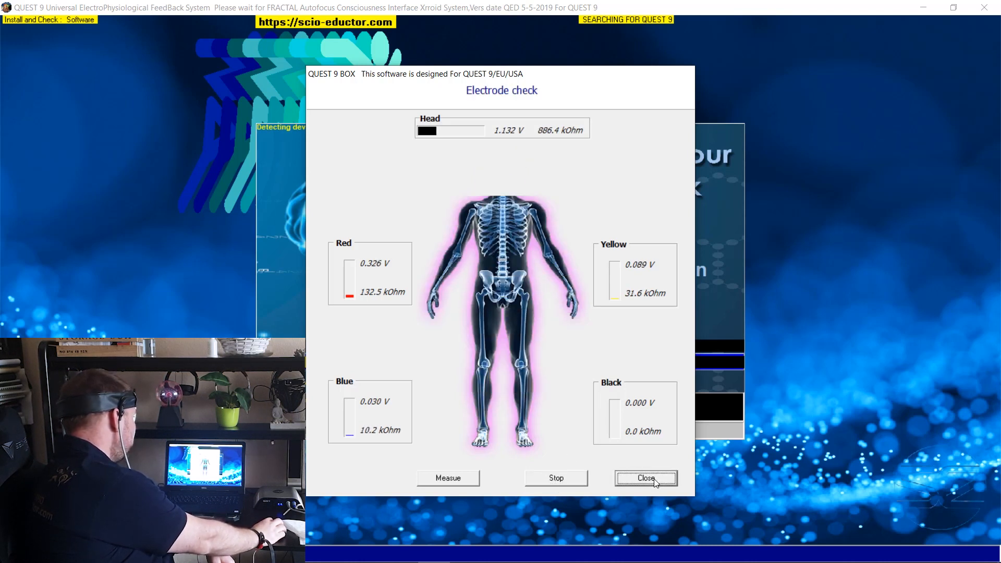
{"action": "left_click", "coordinate": [646, 478]}
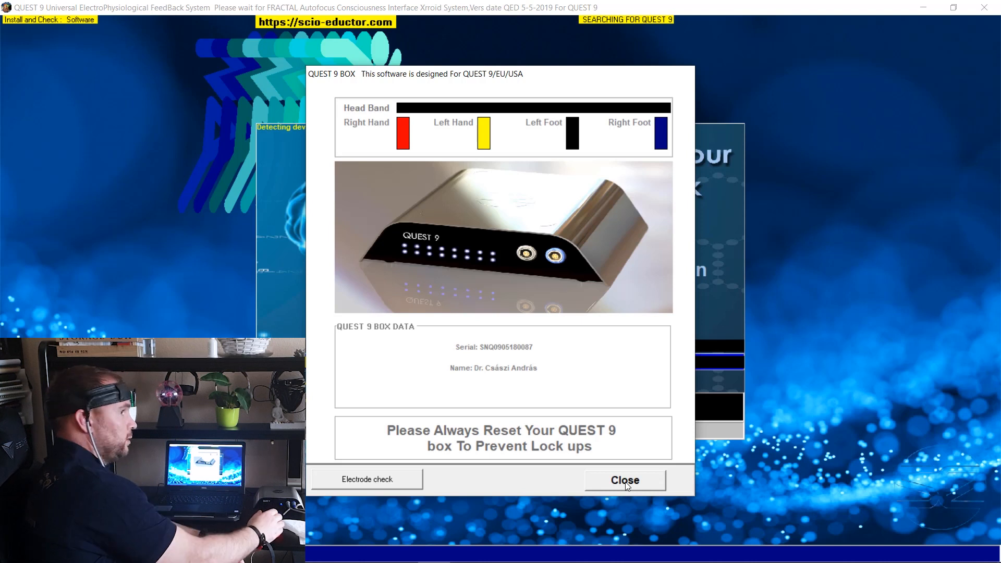